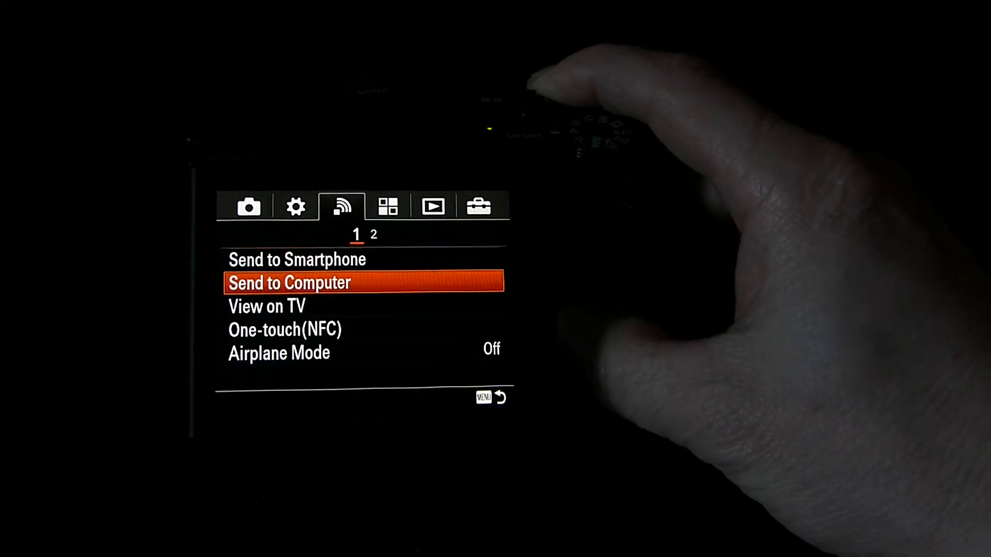
Navigate the camera menu from the Network tab to the Application list.
{"action": "key", "text": "Up"}
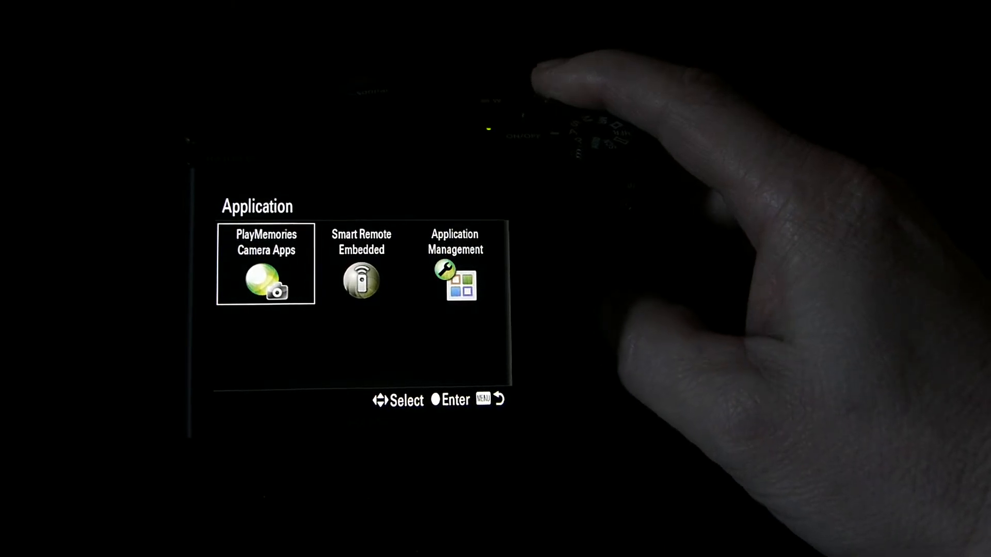
Launch Smart Remote Embedded from the camera's Application list.
{"action": "key", "text": "Right"}
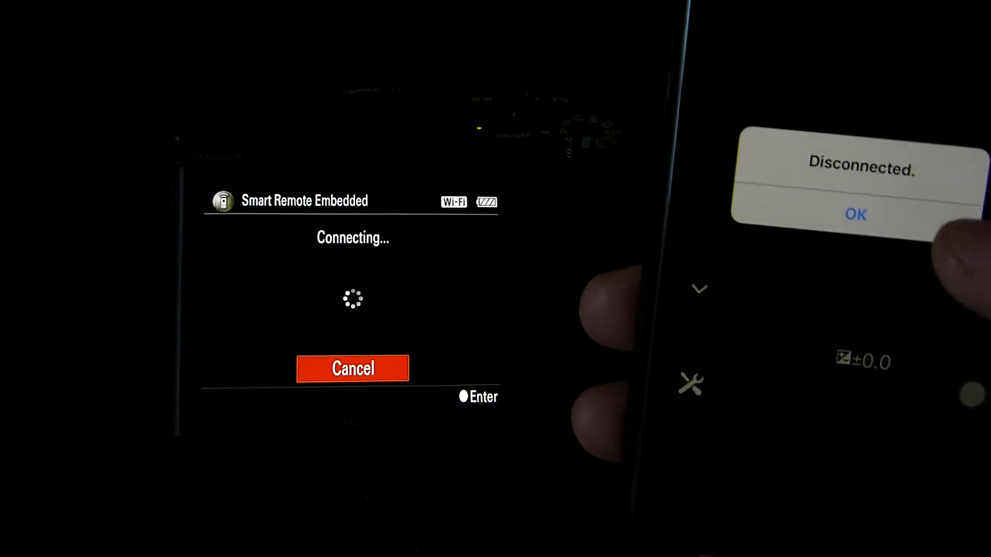
Dismiss the Disconnected alert and reconnect the phone to the camera.
{"action": "left_click", "coordinate": [855, 214]}
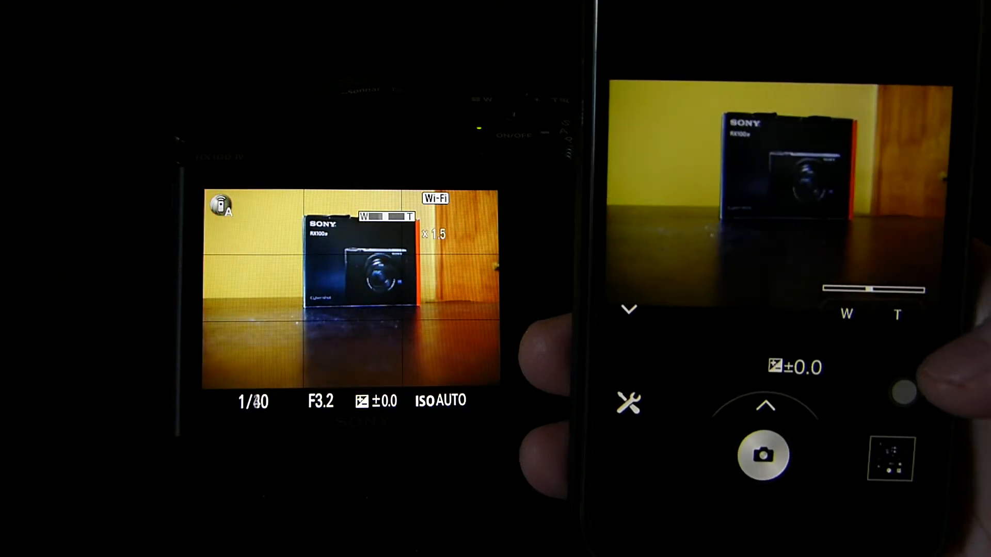
Zoom the lens in on the boxed camera with the W/T slider.
{"action": "left_click", "coordinate": [765, 455]}
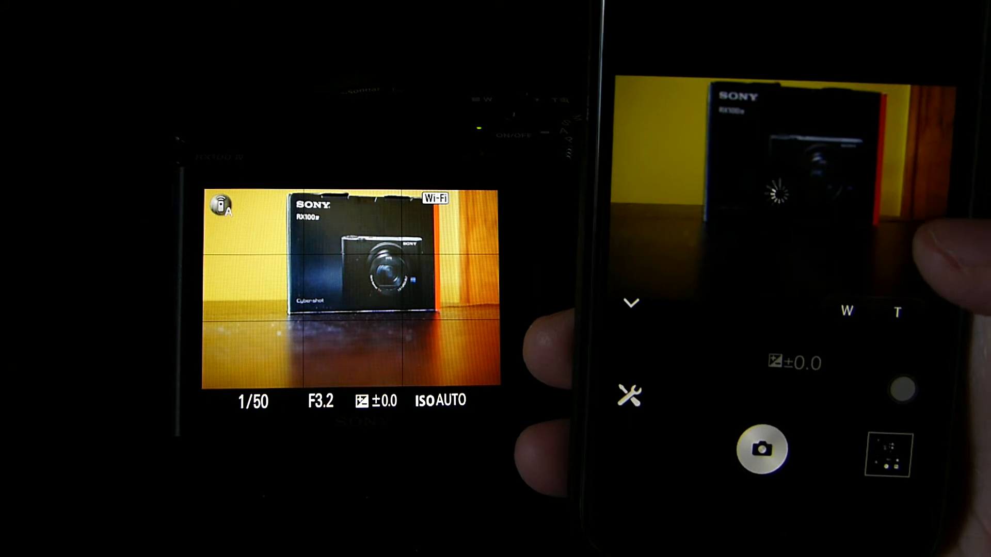
{"action": "left_click", "coordinate": [762, 449]}
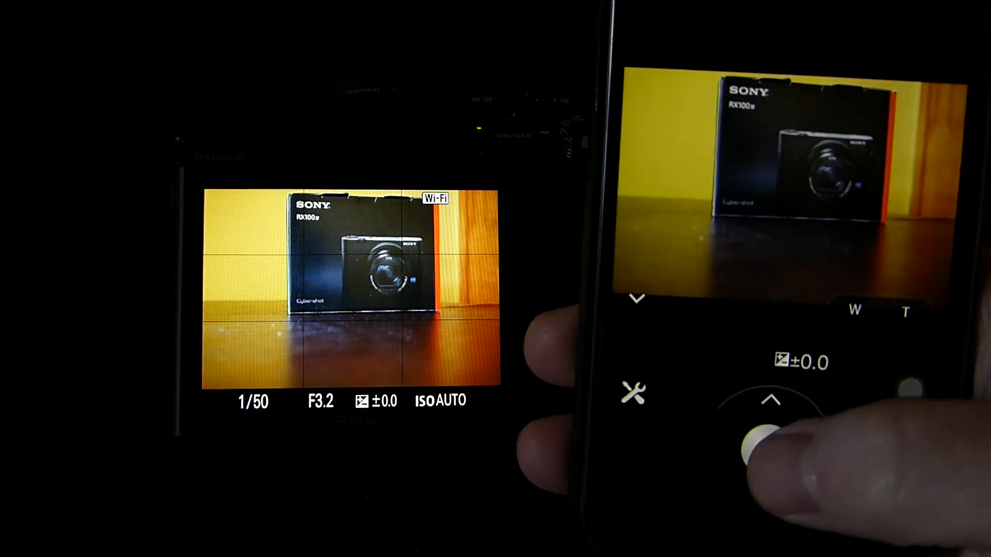
{"action": "left_click", "coordinate": [761, 445]}
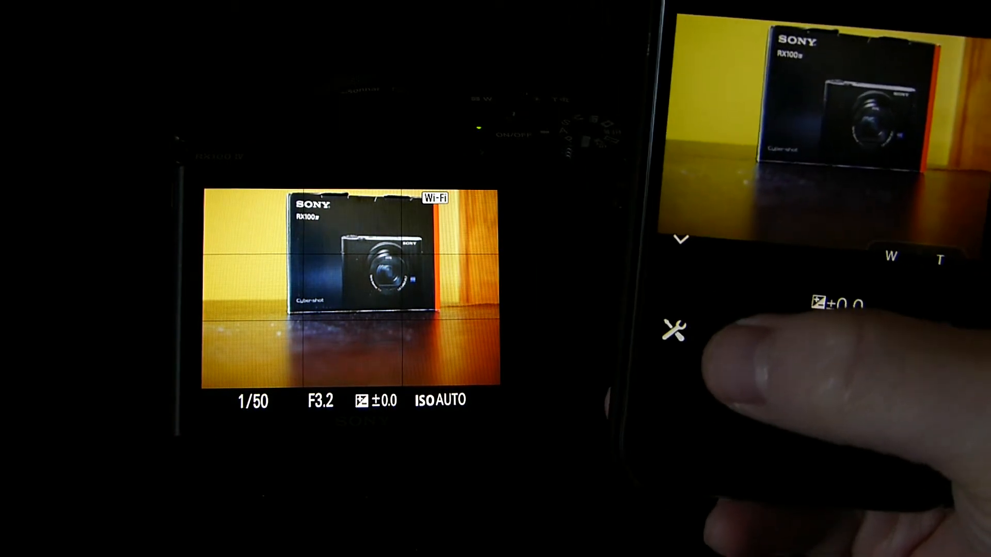
{"action": "left_click", "coordinate": [675, 332]}
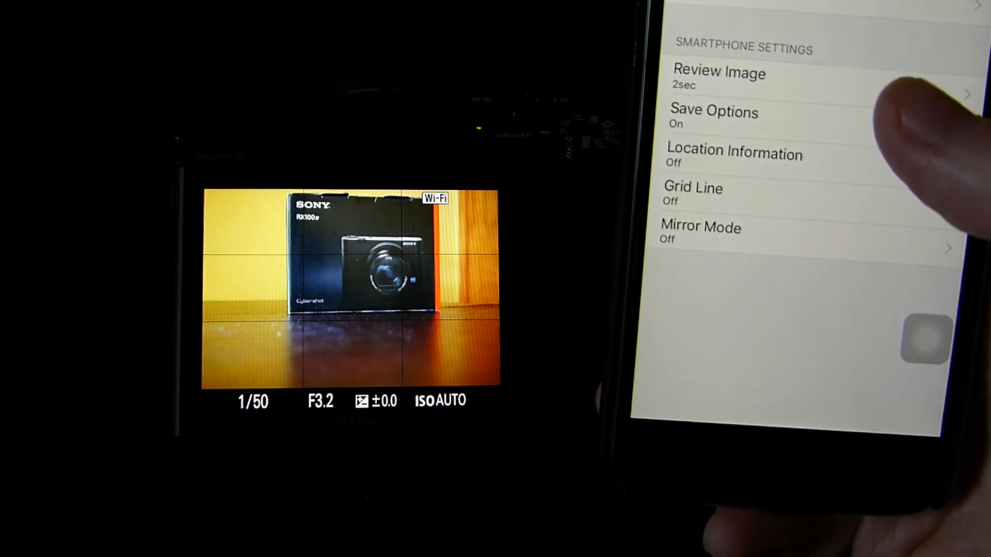
{"action": "scroll", "scroll_direction": "down", "scroll_amount": 3}
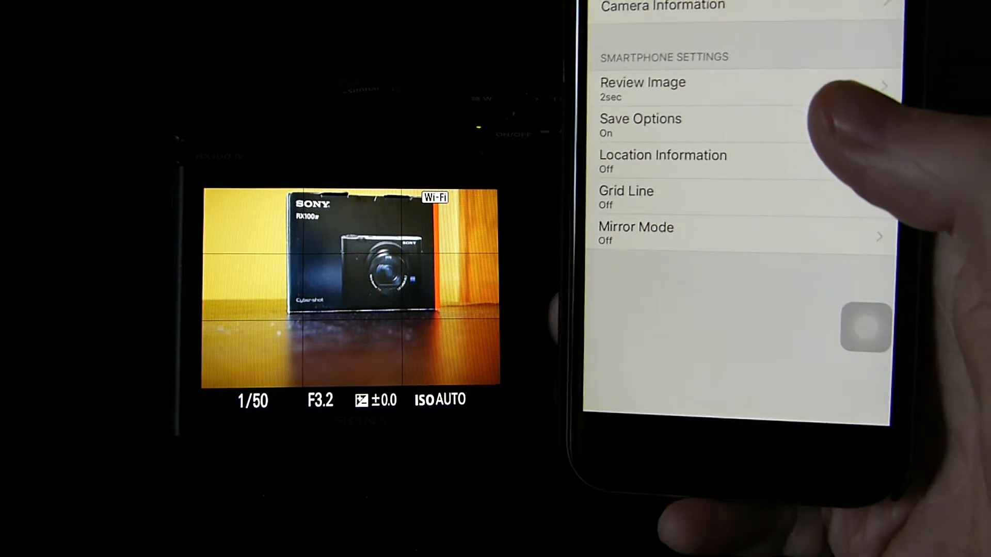
{"action": "scroll", "scroll_direction": "down", "scroll_amount": 3}
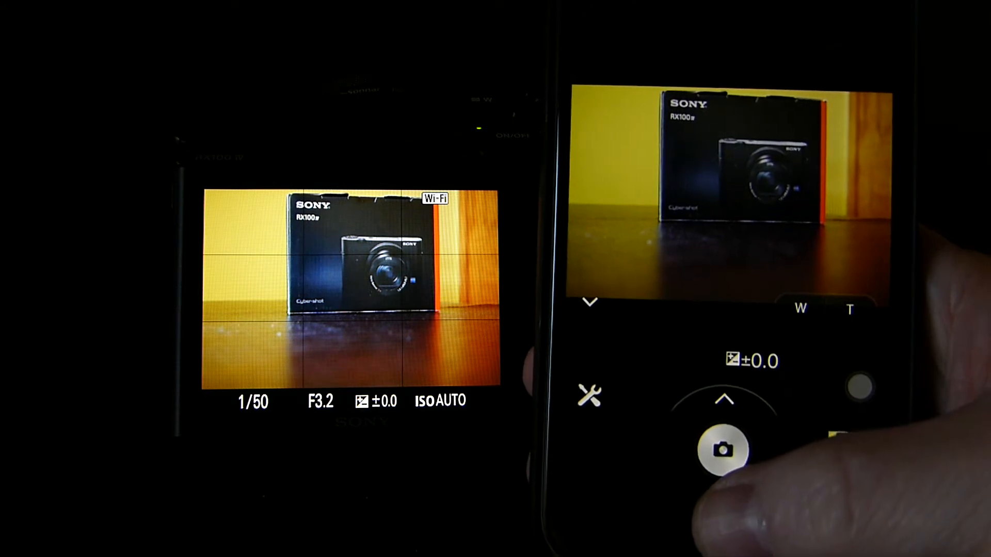
Take several photos of the RX100 IV box with the phone's shutter button.
{"action": "left_click", "coordinate": [723, 450]}
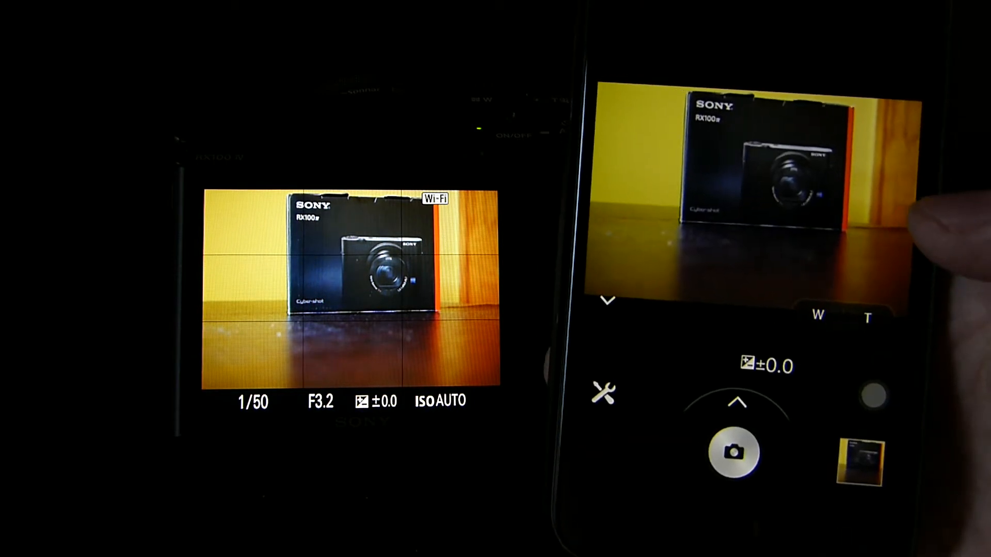
{"action": "left_click", "coordinate": [734, 453]}
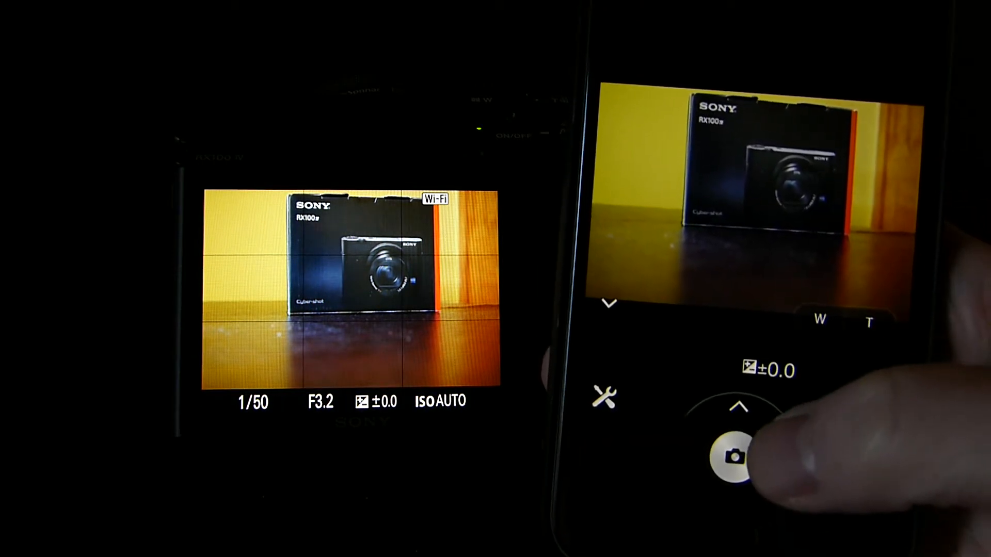
{"action": "left_click", "coordinate": [732, 458]}
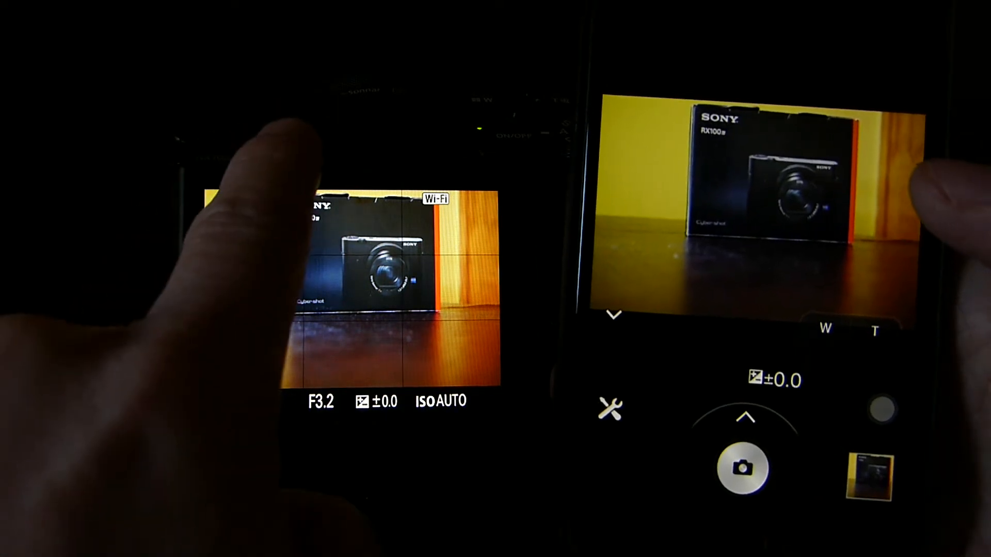
{"action": "left_click", "coordinate": [745, 468]}
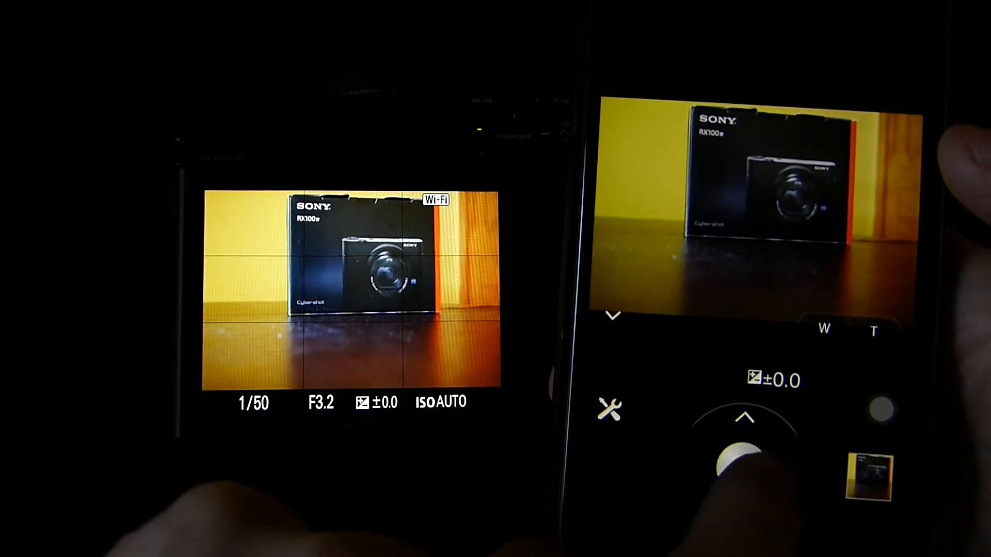
{"action": "left_click", "coordinate": [738, 465]}
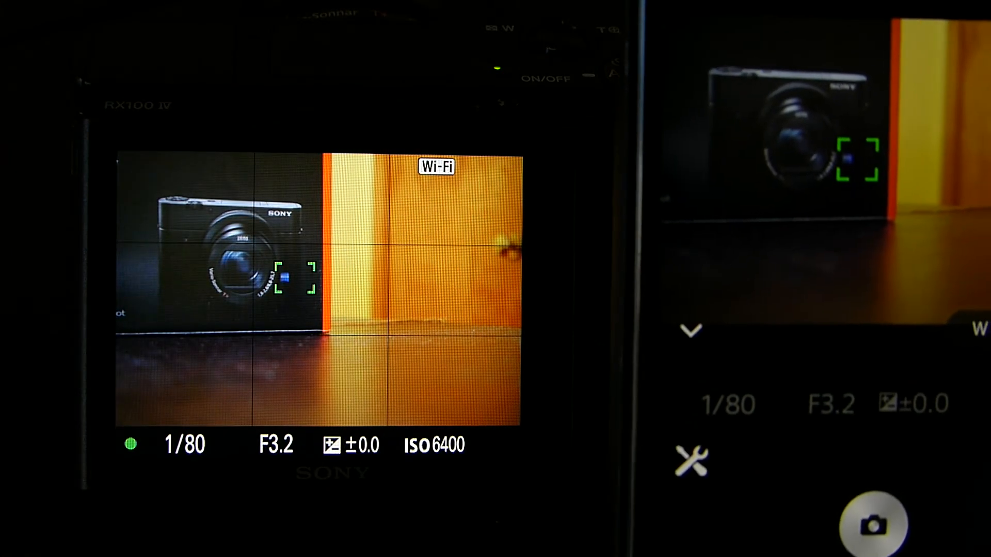
Touch-focus on the pictured camera's lens, giving a green focus frame on both screens.
{"action": "left_click", "coordinate": [872, 521]}
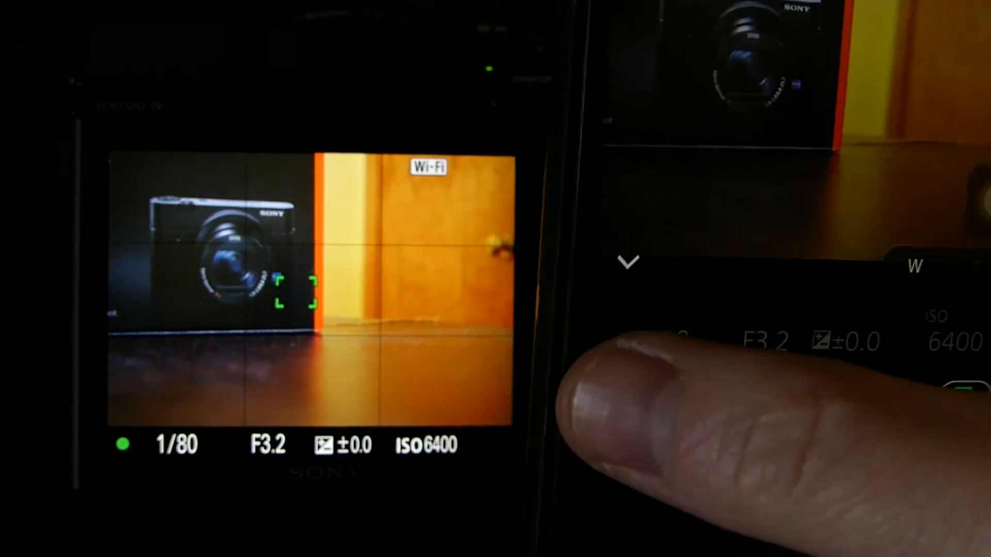
{"action": "left_click", "coordinate": [627, 260]}
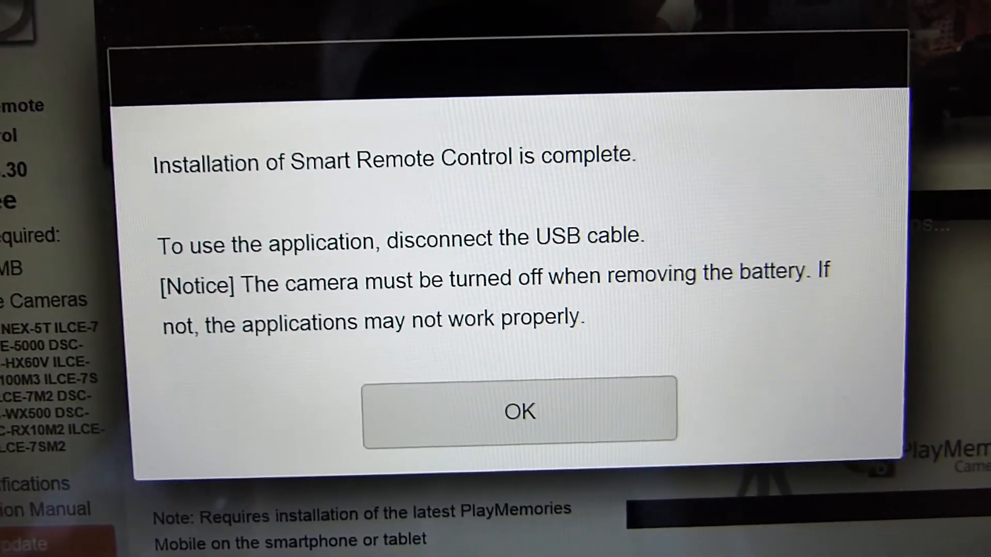
Acknowledge the 'Installation of Smart Remote Control is complete' dialog with OK.
{"action": "left_click", "coordinate": [519, 411]}
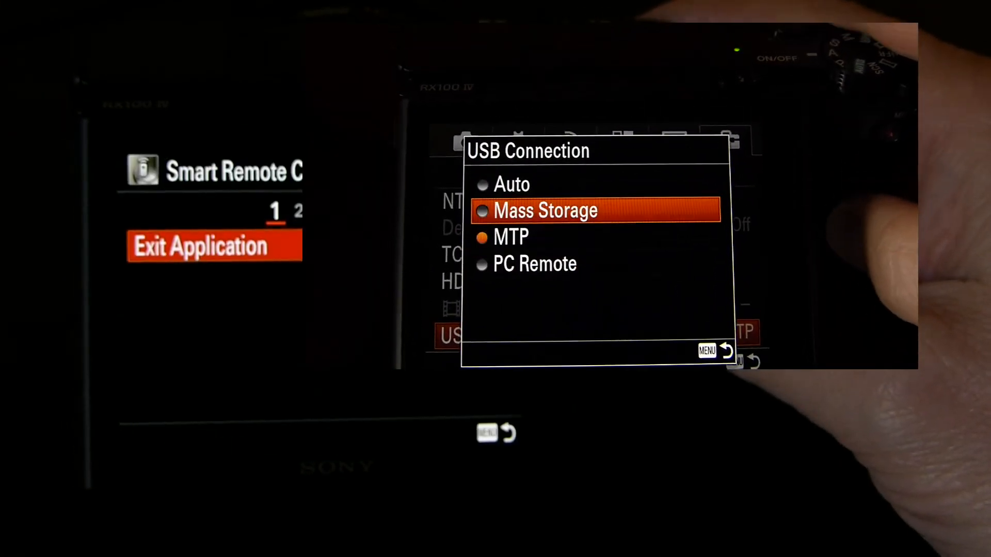
Check the USB Connection modes, then launch Smart Remote Control from the Application menu.
{"action": "key", "text": "Down"}
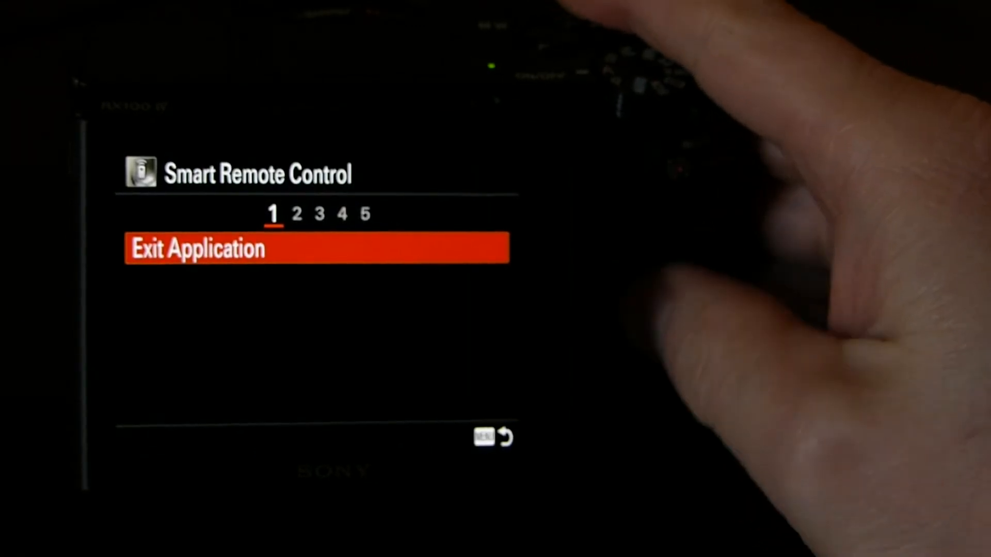
Choose Exit Application and confirm Exit to close Smart Remote Control.
{"action": "left_click", "coordinate": [317, 247]}
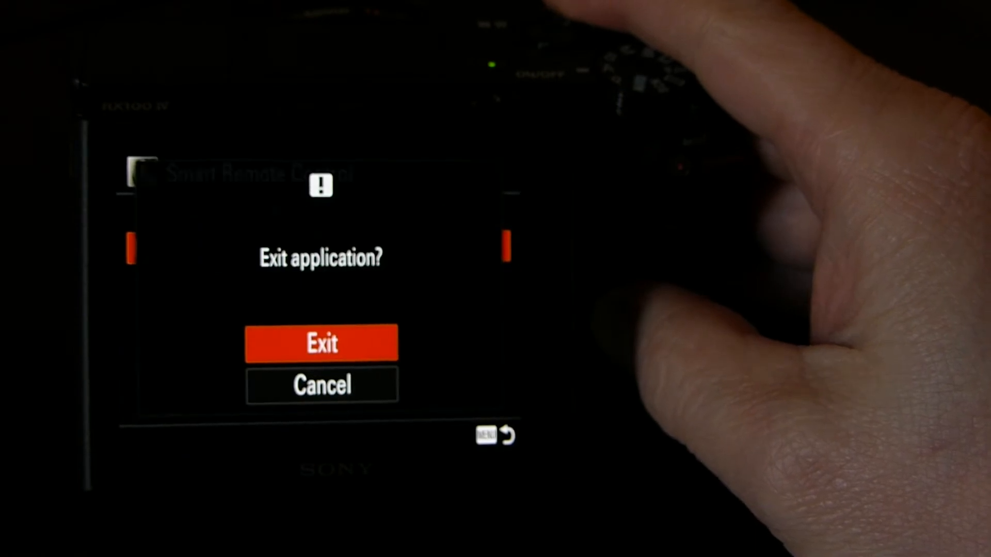
{"action": "left_click", "coordinate": [321, 343]}
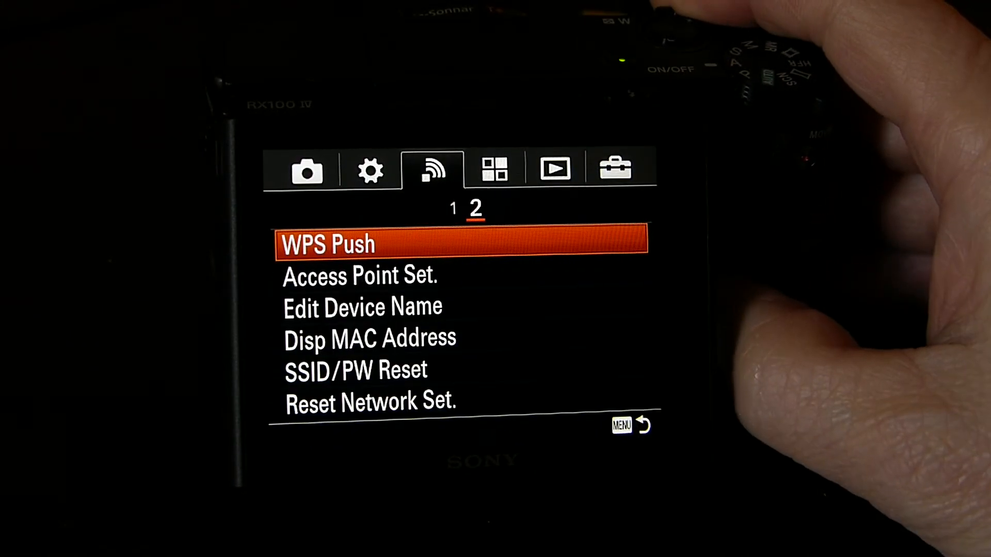
Move from the wireless tab to the Application list and browse its entries.
{"action": "key", "text": "Down"}
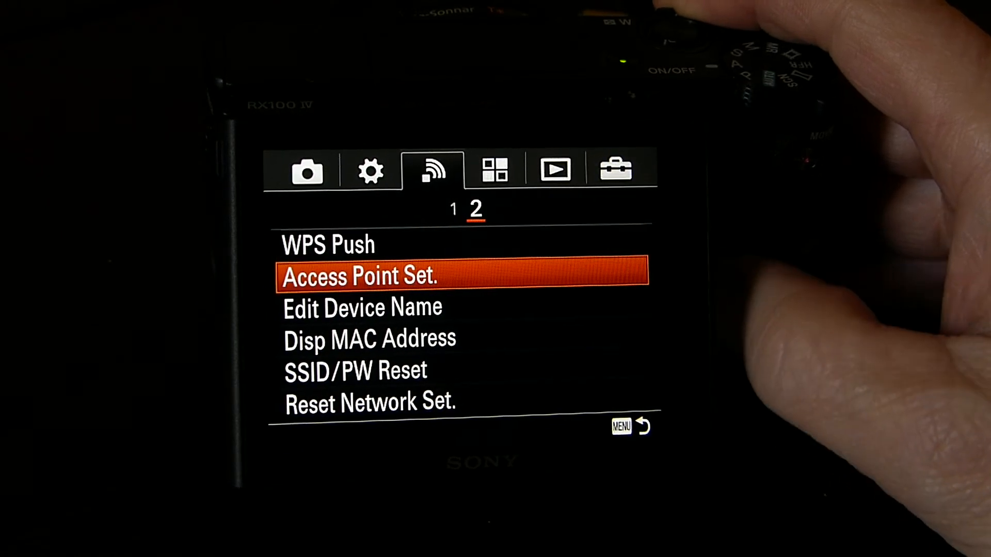
{"action": "key", "text": "Up"}
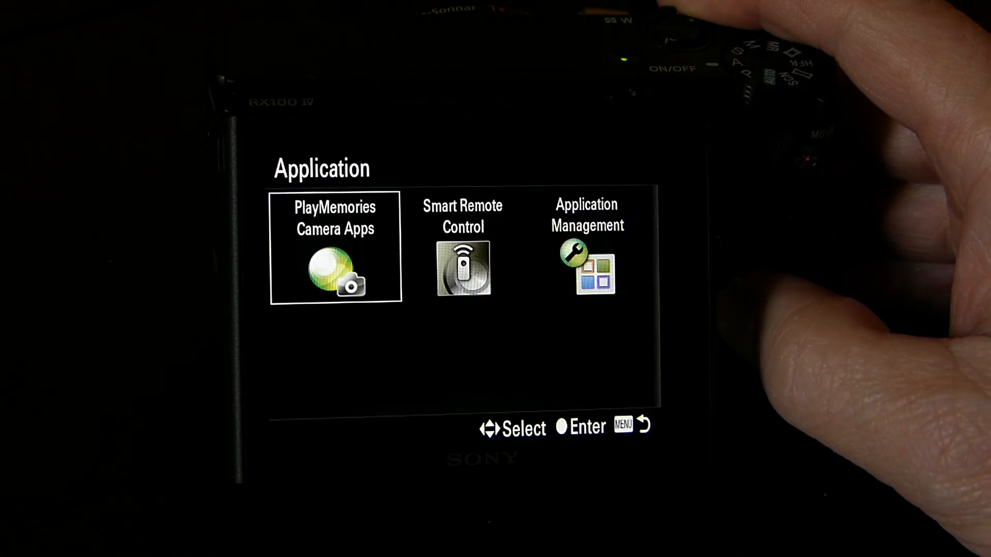
{"action": "key", "text": "right"}
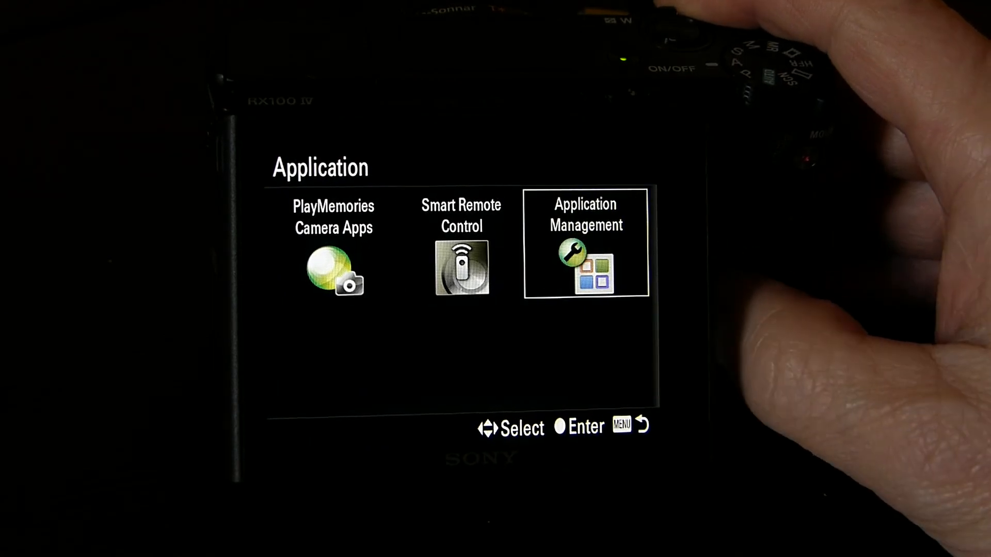
{"action": "key", "text": "Left"}
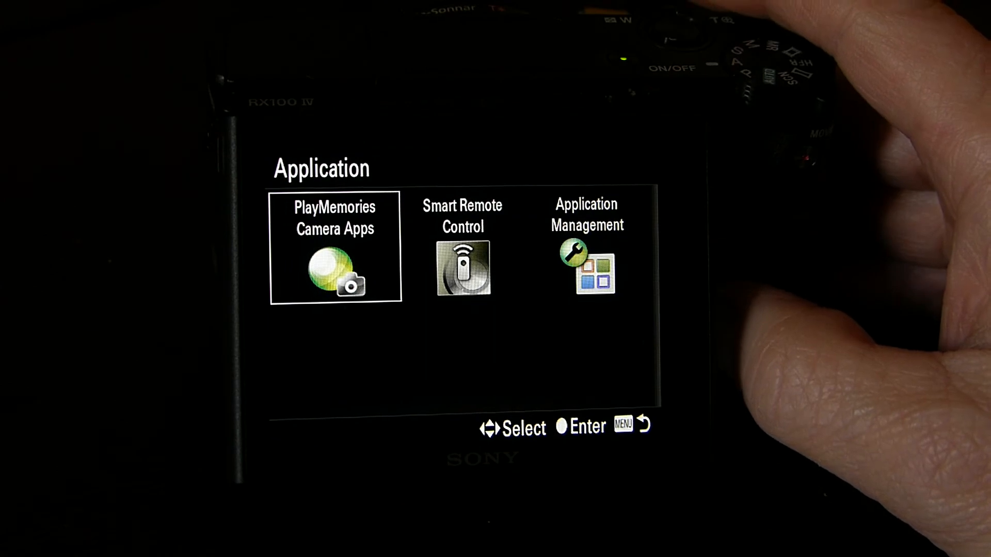